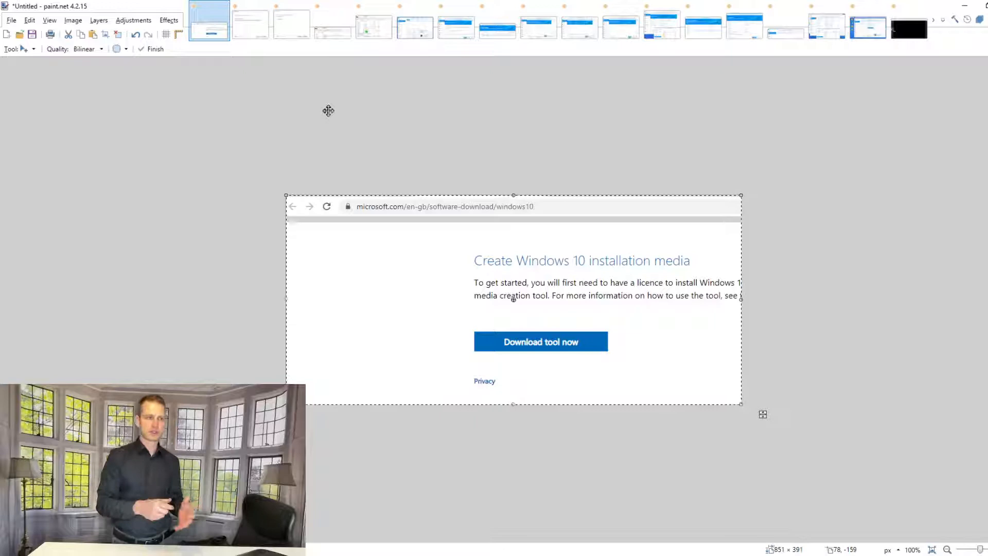
pyautogui.moveTo(449, 251)
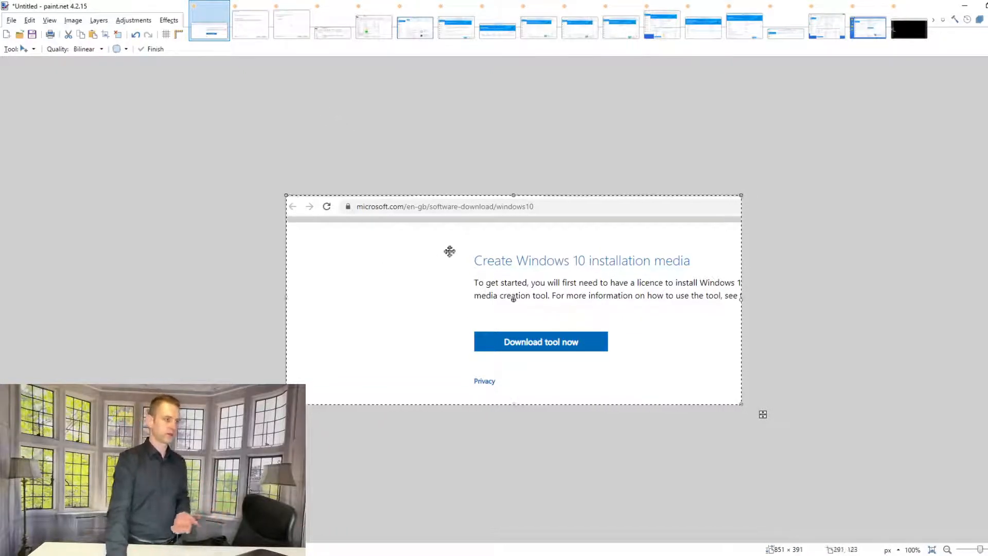
pyautogui.moveTo(596, 279)
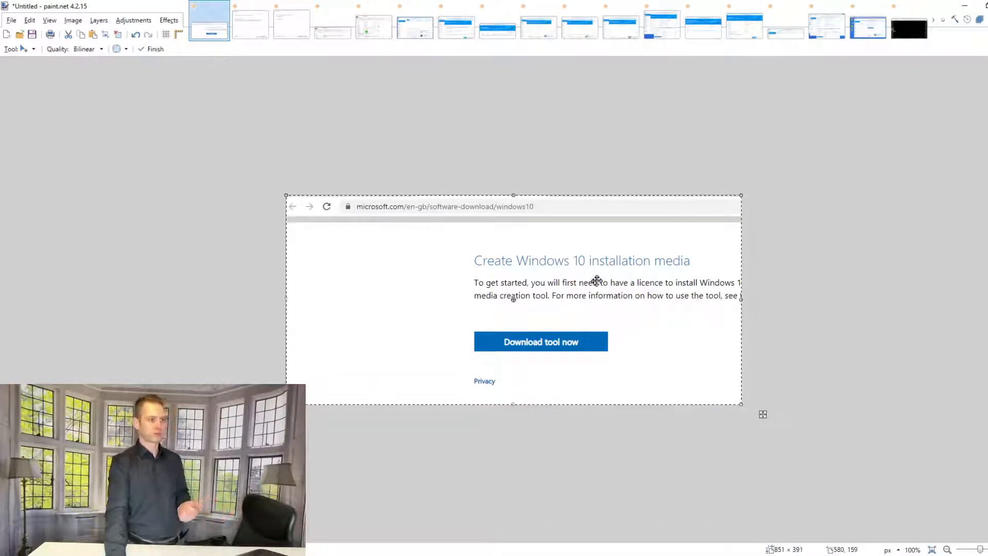
# - Show the Windows 10 Setup media-creation 'What do you want to do?' screenshot
pyautogui.click(250, 24)
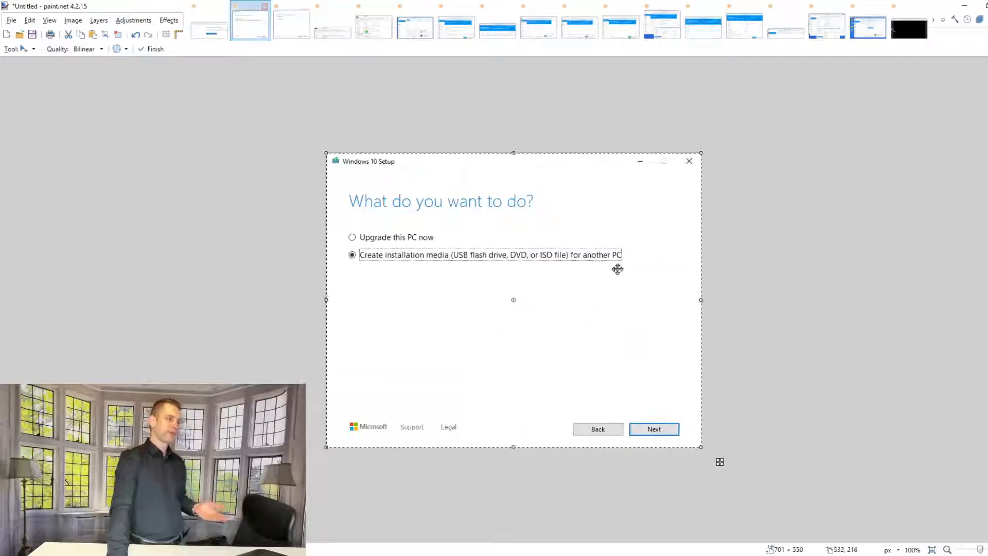
pyautogui.moveTo(626, 263)
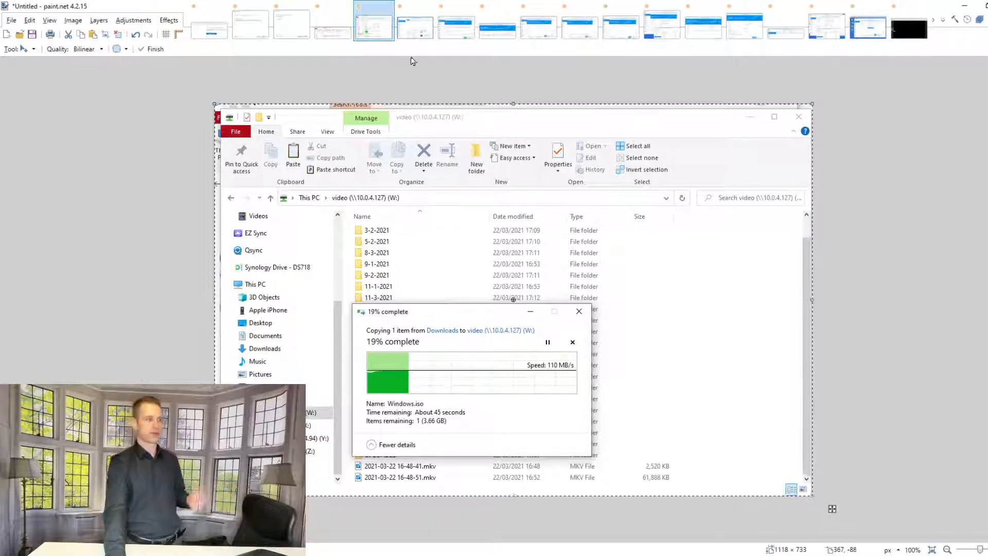
# - Step through the Virtual Machine Manager, Choose OS and Select Storage screenshots to the General Specifications page
pyautogui.click(414, 20)
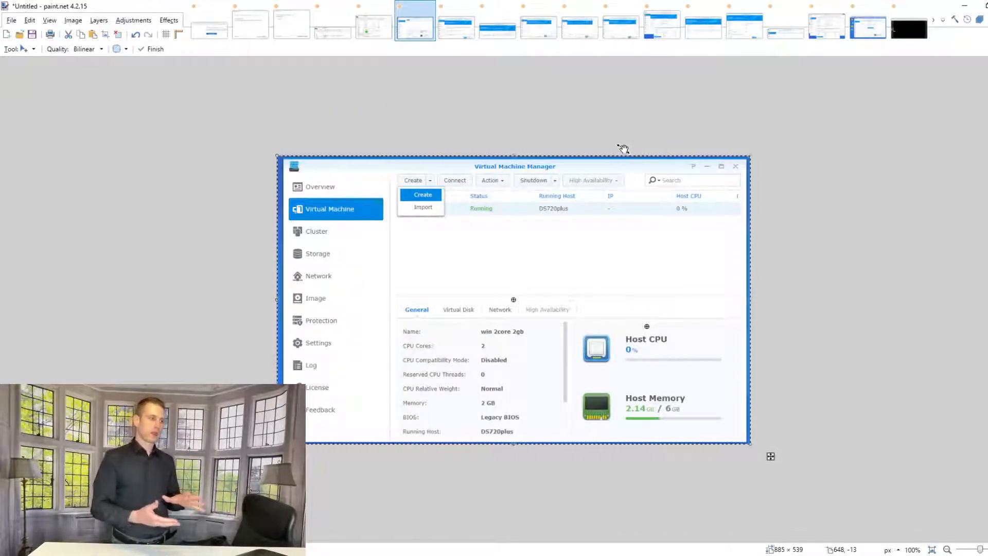
pyautogui.moveTo(334, 235)
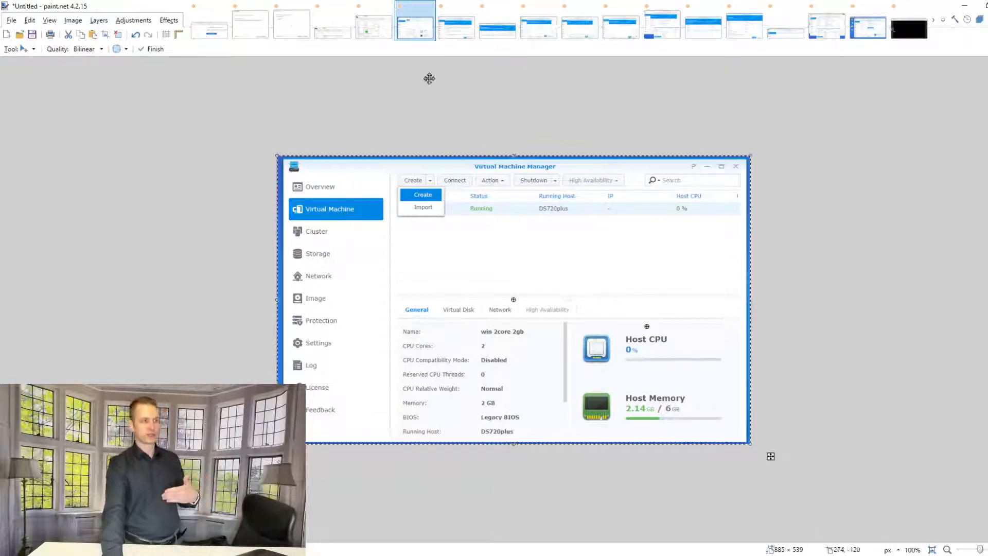
pyautogui.click(423, 194)
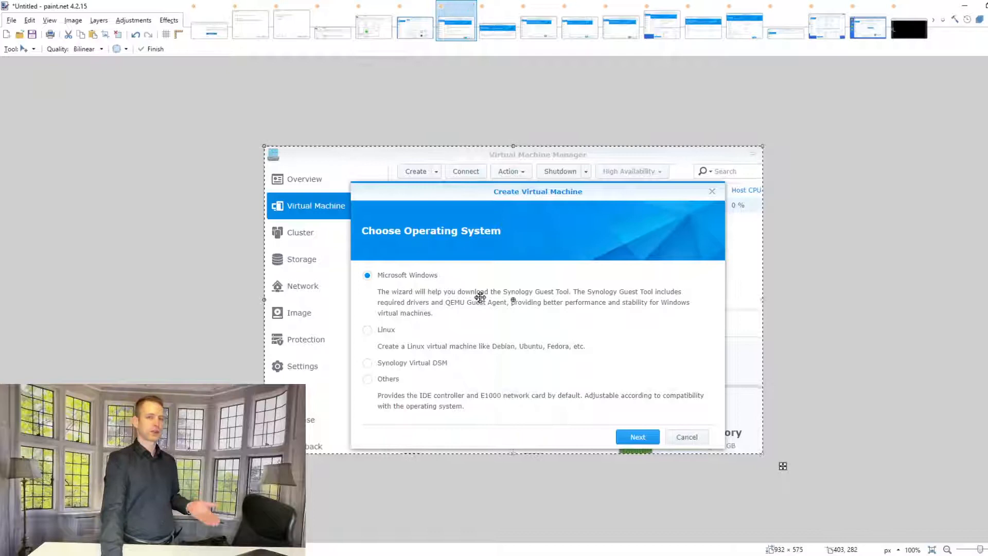
pyautogui.click(637, 437)
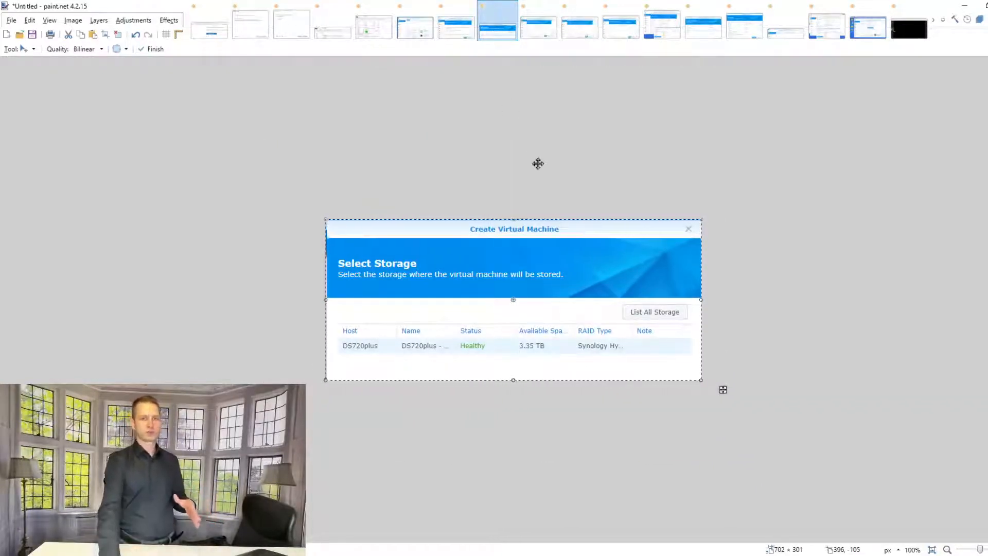
pyautogui.click(538, 20)
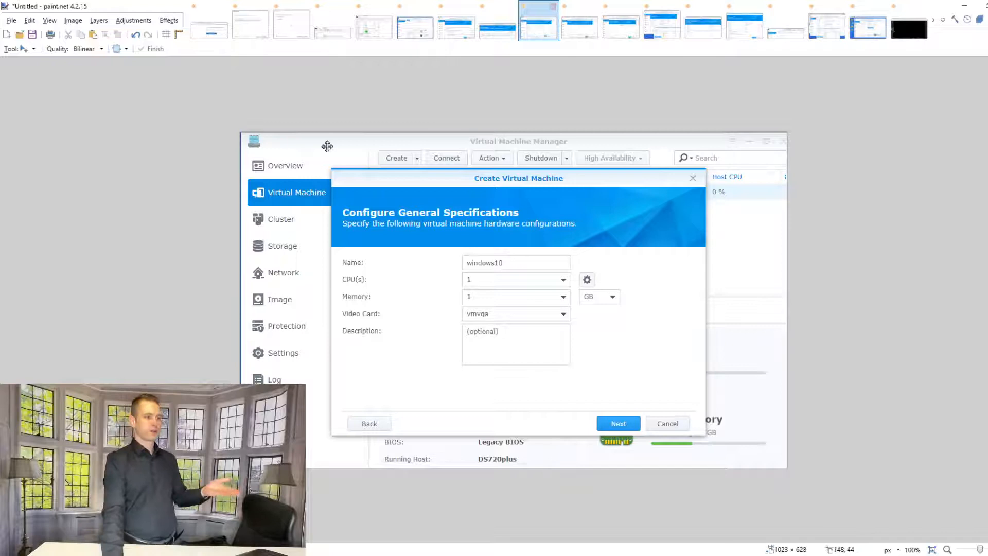
# - Show the virtual disk Storage screenshot, then the Other Settings page with the Windows.iso file picker
pyautogui.click(617, 423)
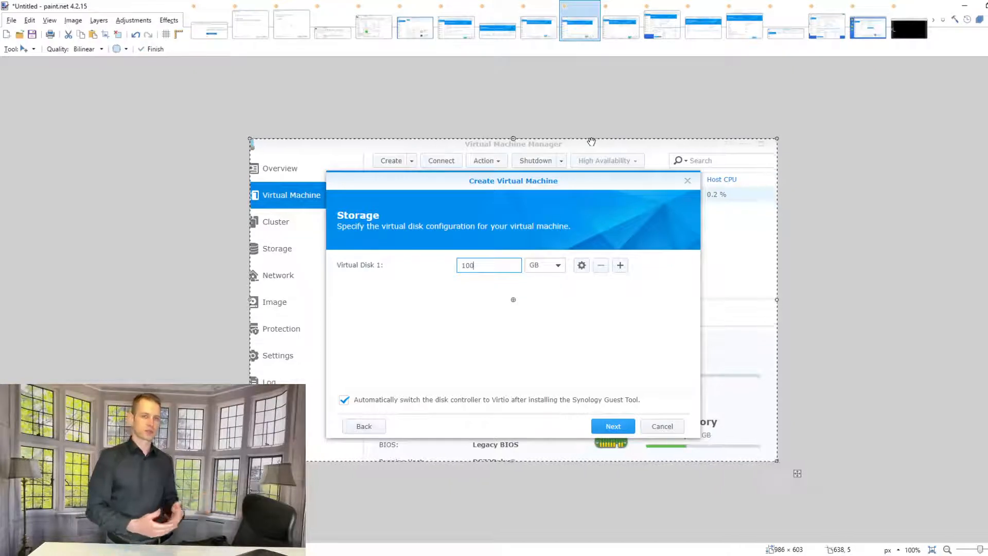
pyautogui.click(612, 425)
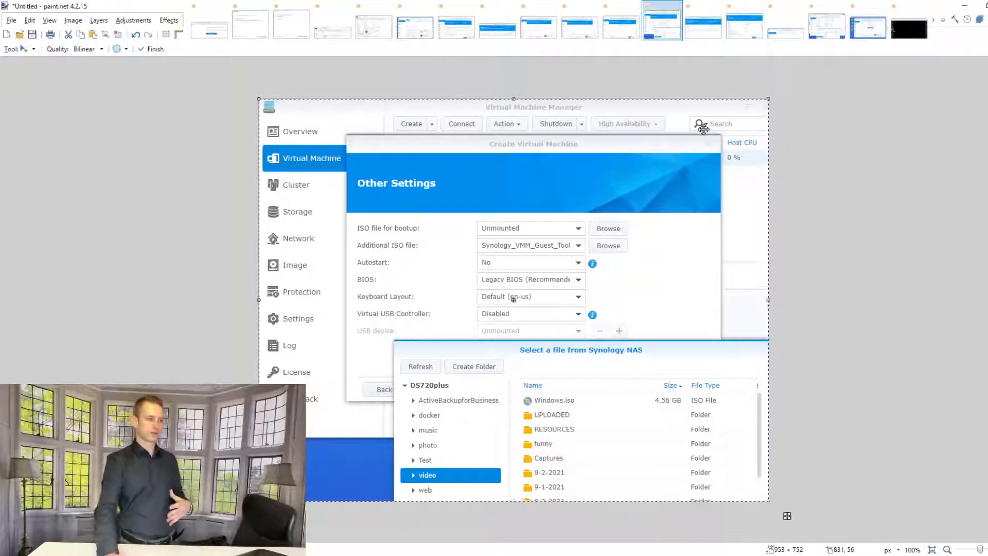
pyautogui.moveTo(722, 215)
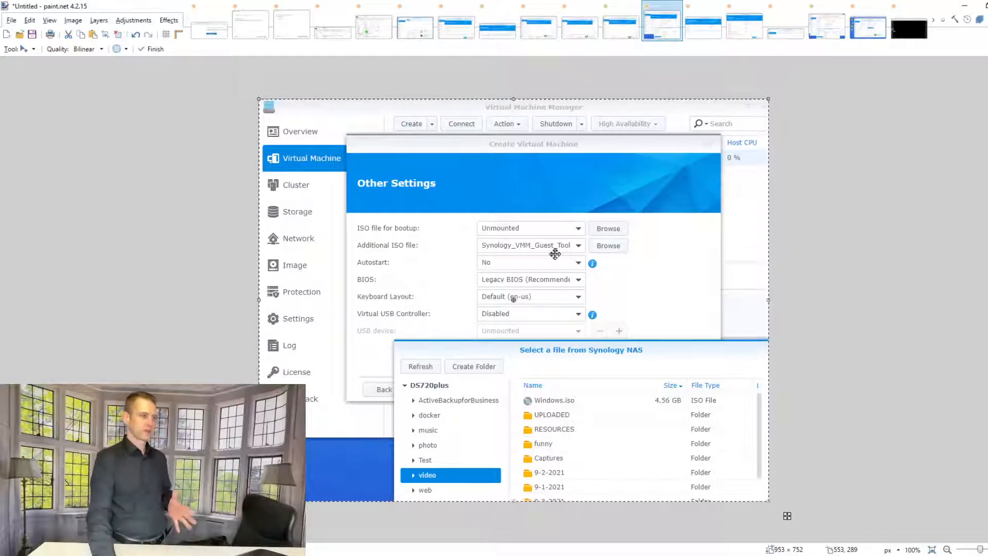
pyautogui.moveTo(583, 302)
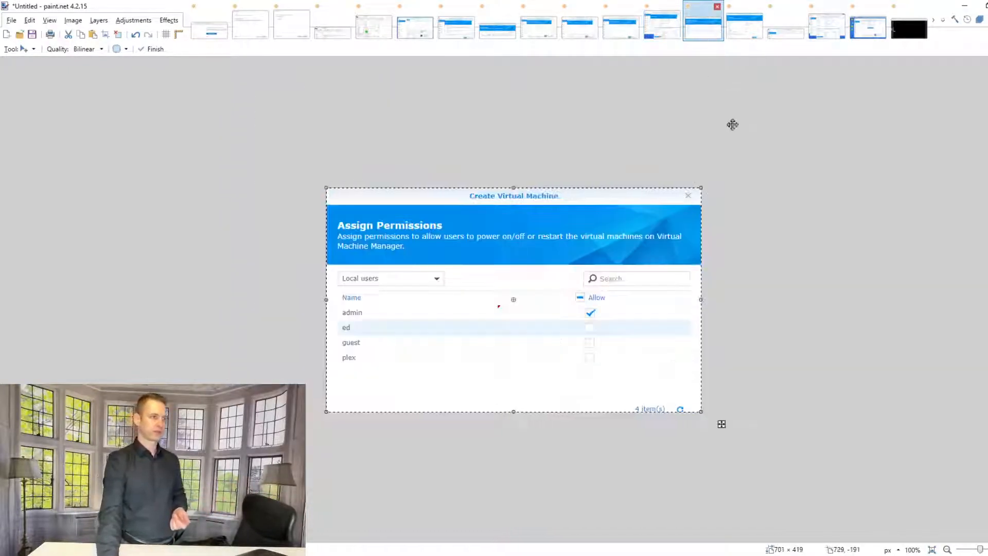
pyautogui.moveTo(766, 164)
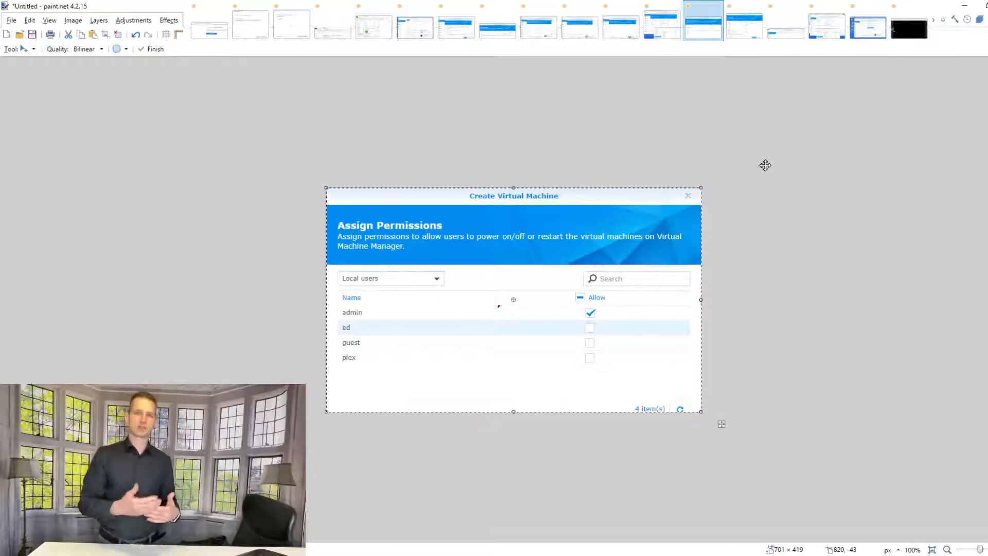
pyautogui.moveTo(743, 43)
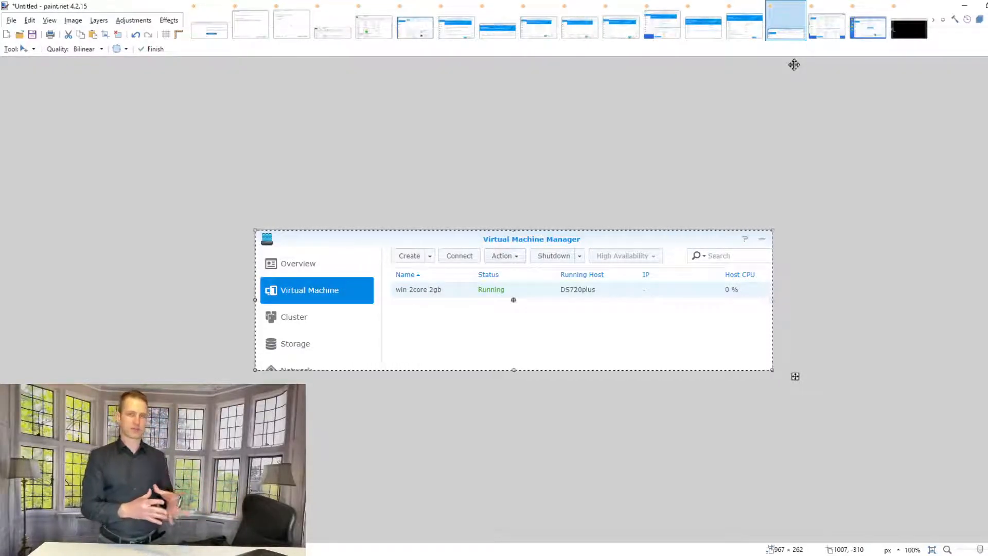
# - Show the Edit Virtual Machine 'Others' screenshot with the NAS file picker on Windows.iso
pyautogui.click(827, 21)
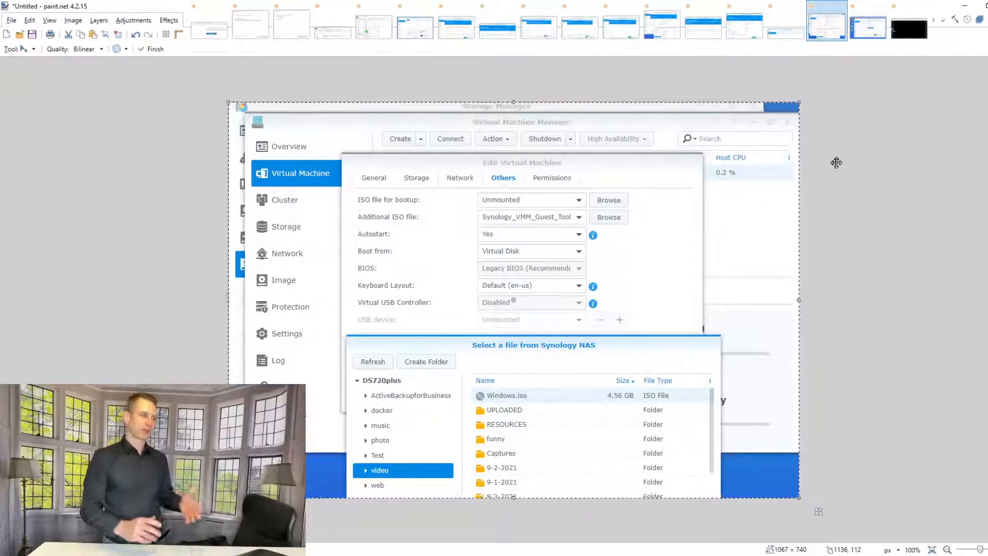
pyautogui.moveTo(531, 293)
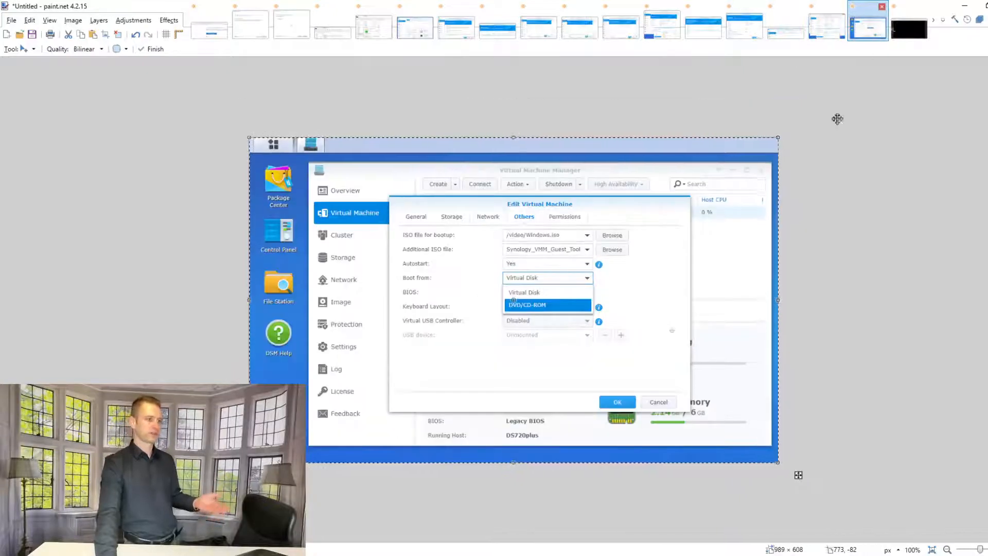
pyautogui.moveTo(708, 313)
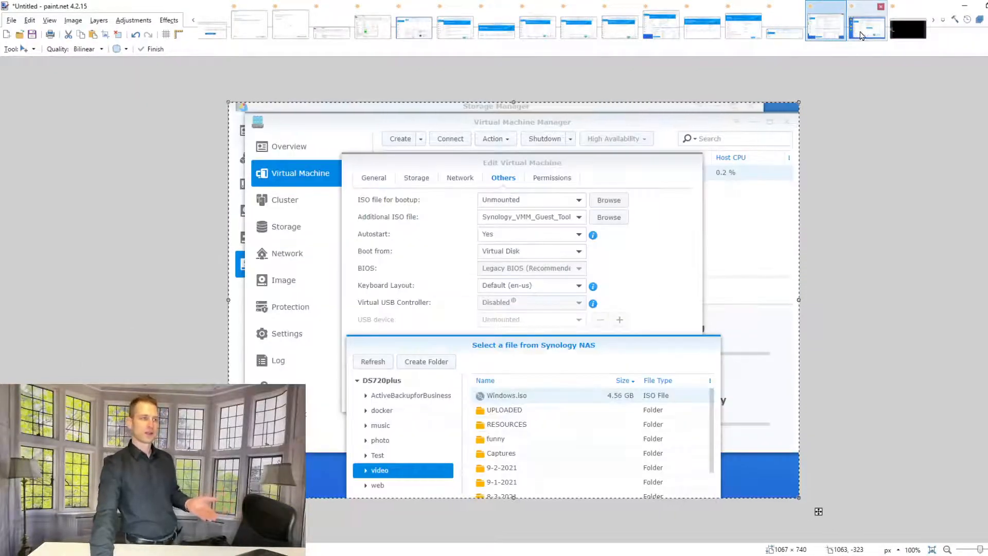
# - Show the win 2core 2gb virtual machine console screenshot with a black screen
pyautogui.click(907, 24)
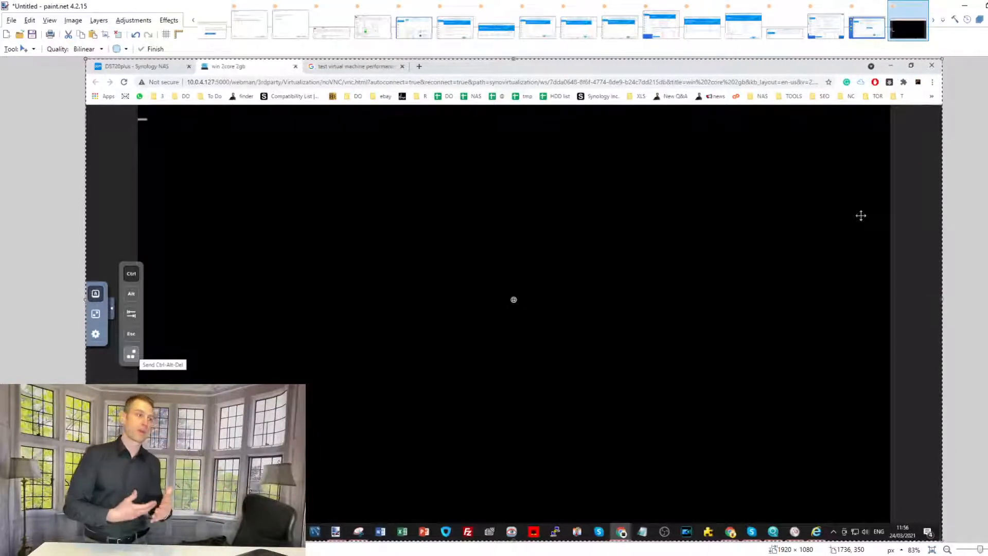
pyautogui.moveTo(398, 204)
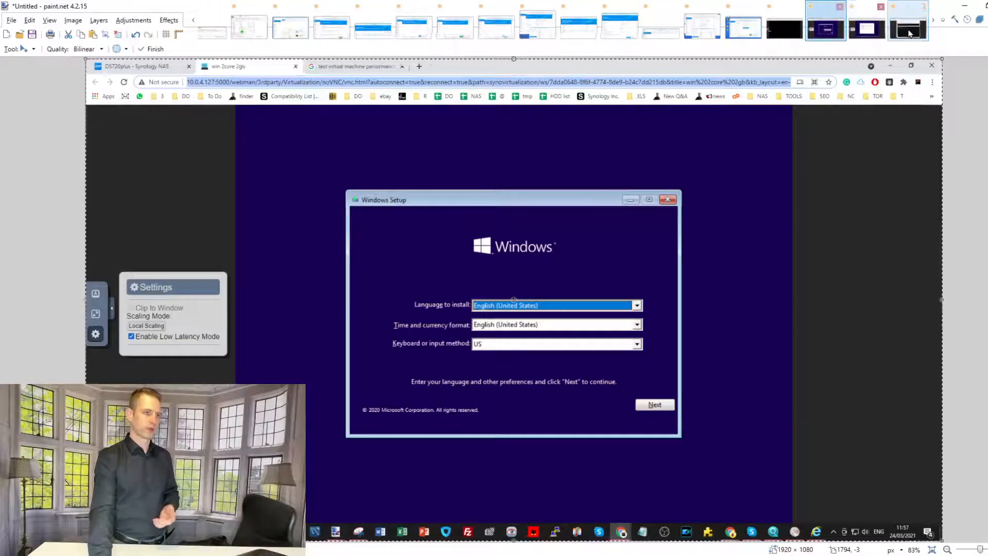
# - Show the VM console screenshot of Windows Setup's Activate Windows product key page
pyautogui.click(654, 404)
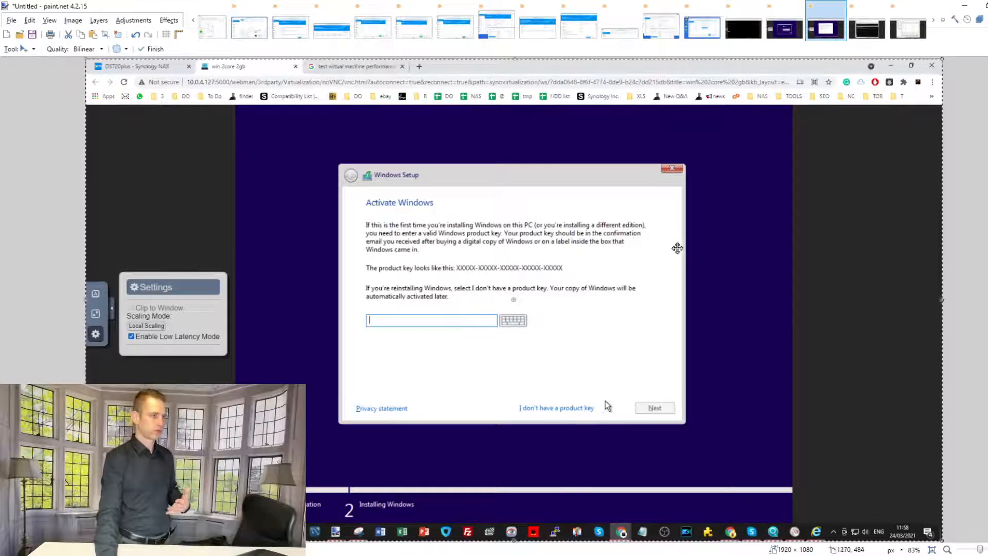
pyautogui.moveTo(643, 236)
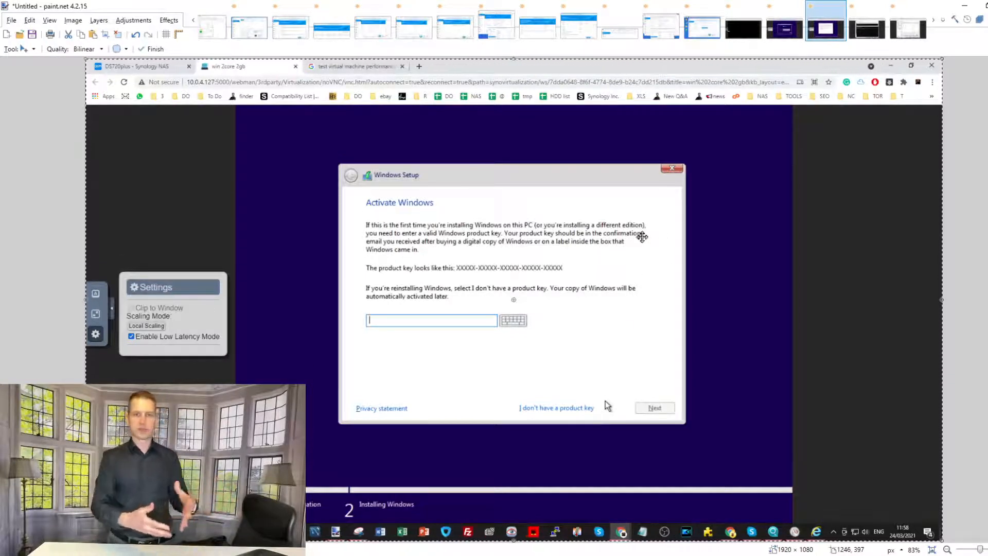